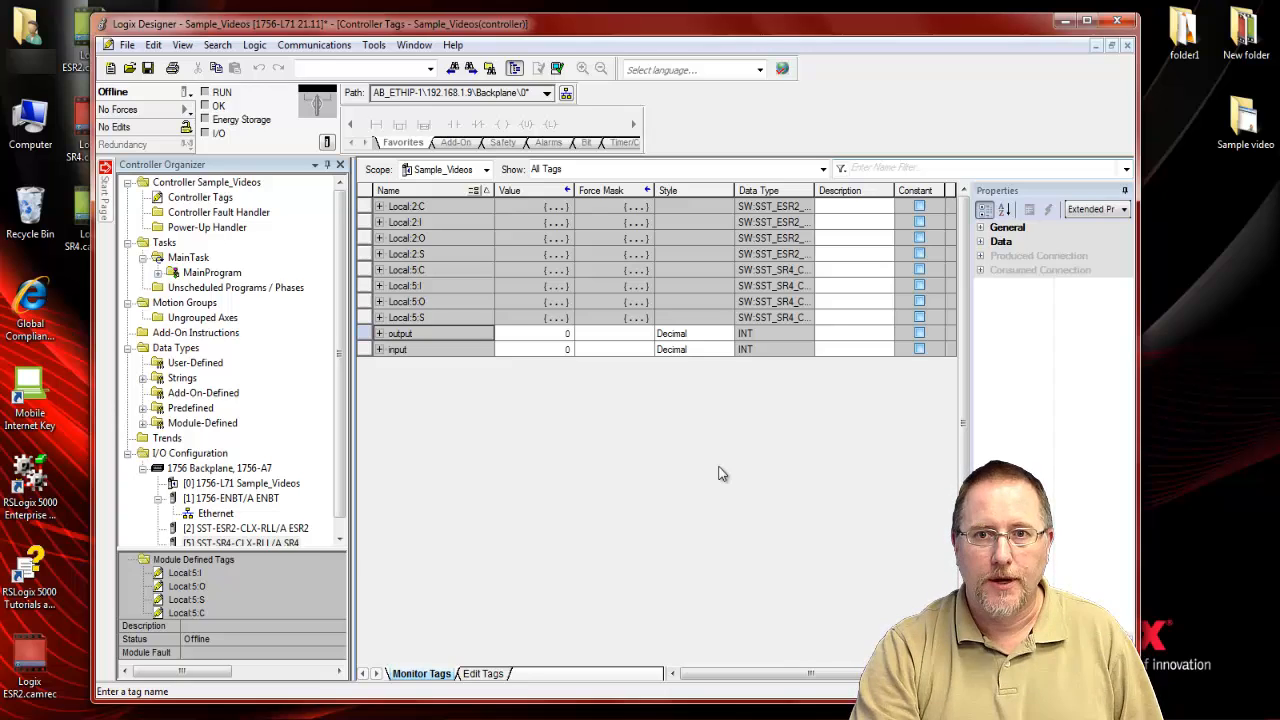
Step: Add the Molex SST-PFB/PB3-CLX-RLL Profibus scanner in slot 3 and expand Local:3:O
{"action": "left_click", "coordinate": [190, 453]}
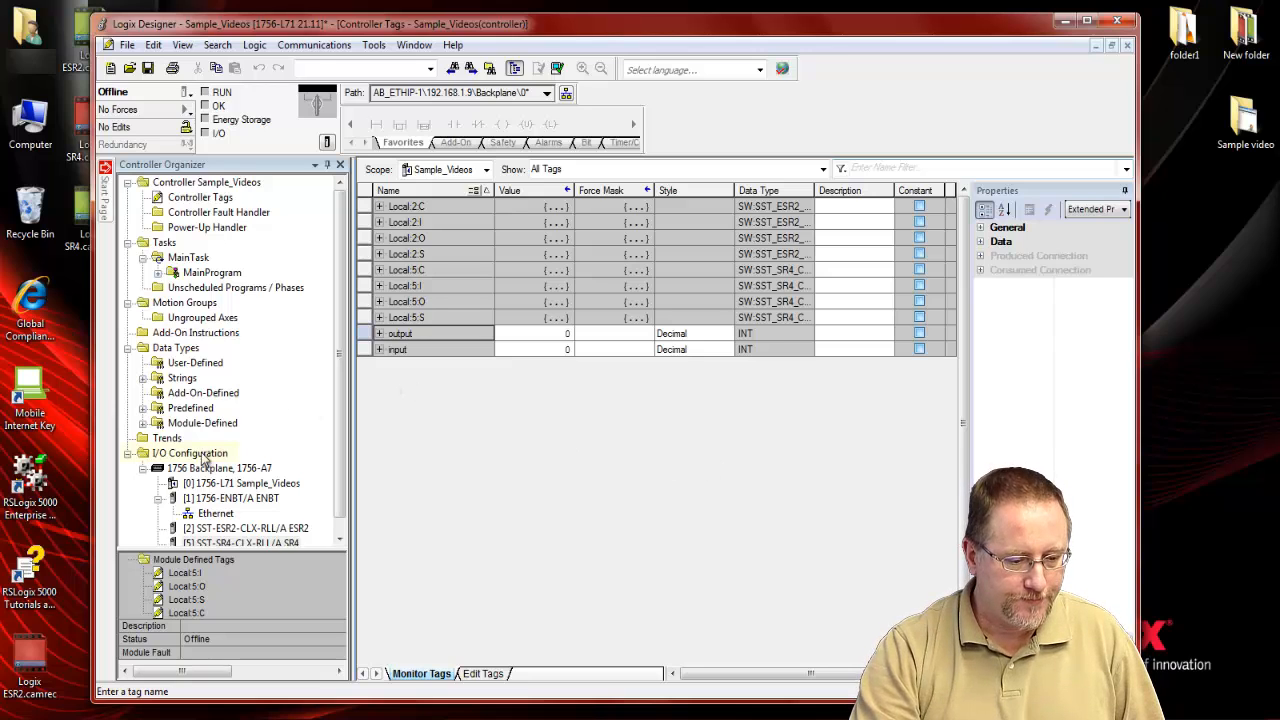
{"action": "right_click", "coordinate": [190, 453]}
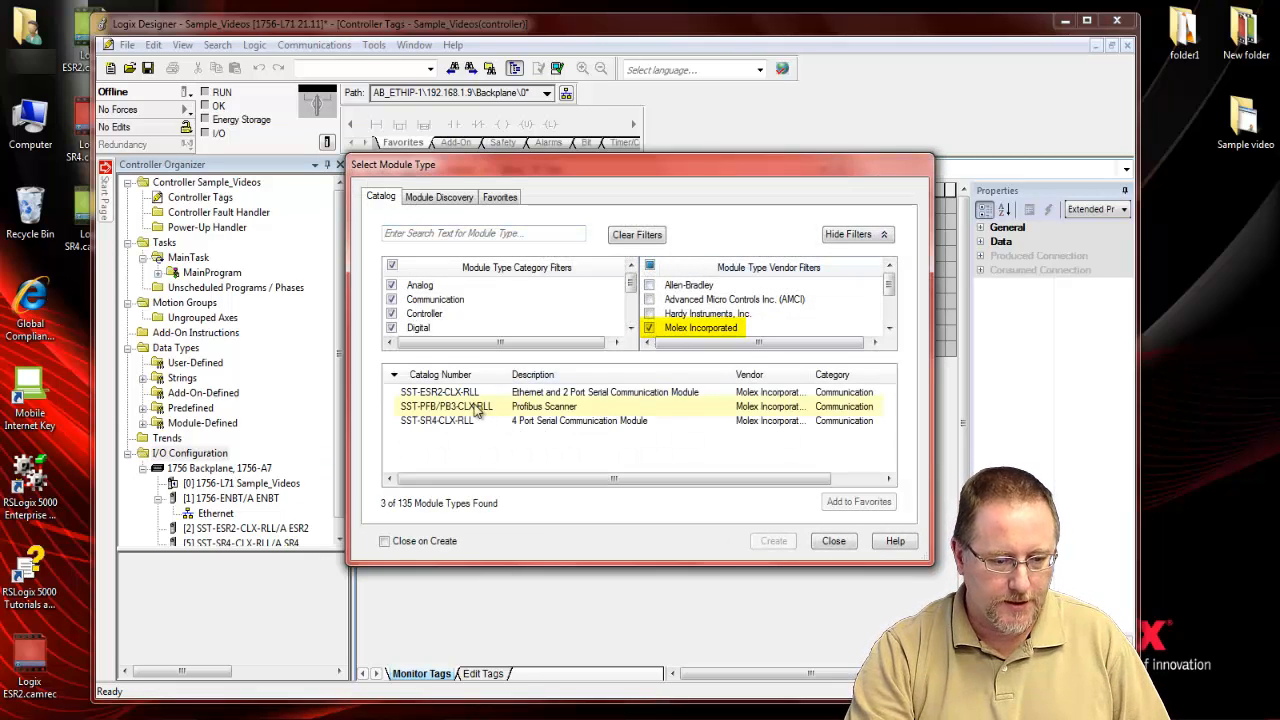
{"action": "left_click", "coordinate": [446, 406]}
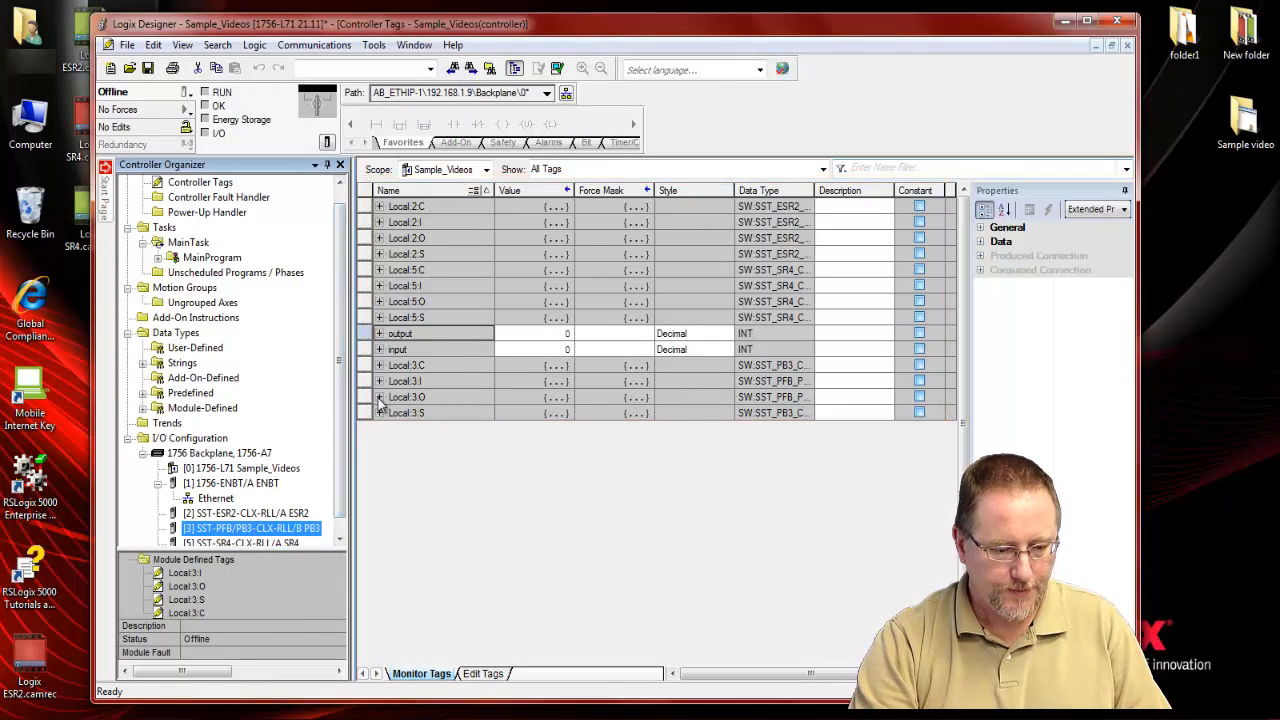
{"action": "left_click", "coordinate": [379, 381]}
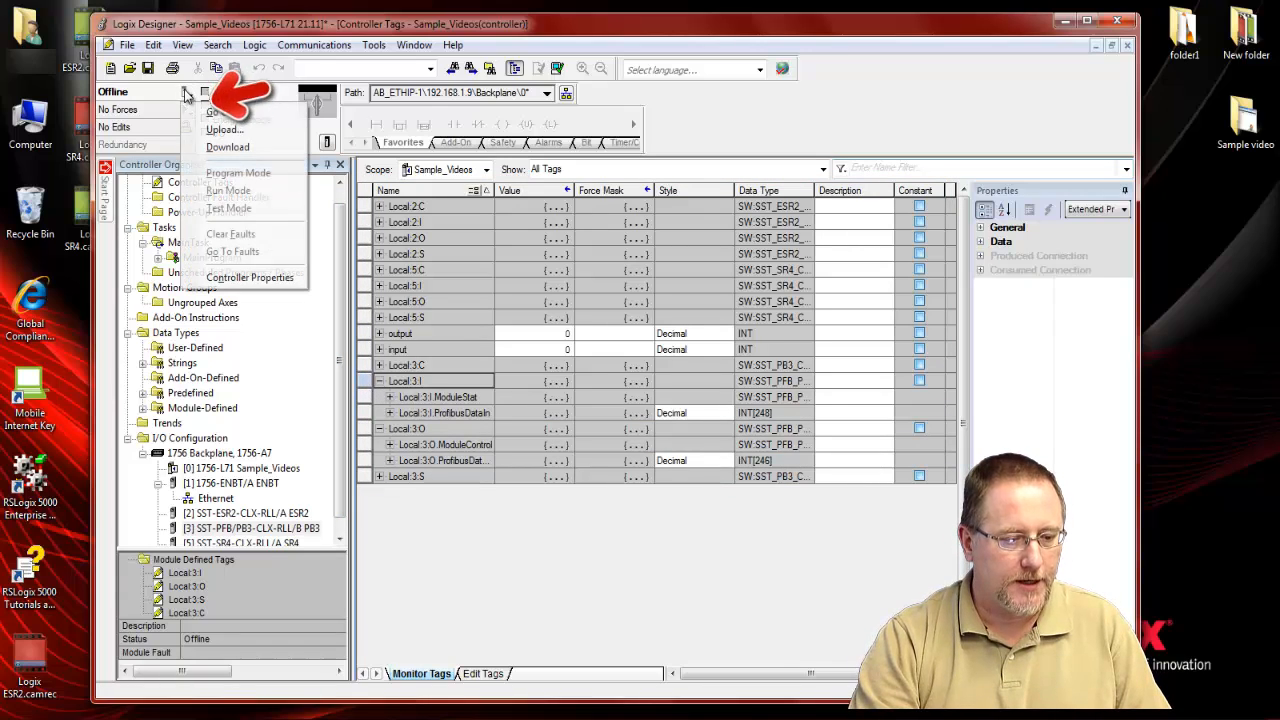
Step: Download the project to the controller and return it to Remote Run
{"action": "left_click", "coordinate": [227, 147]}
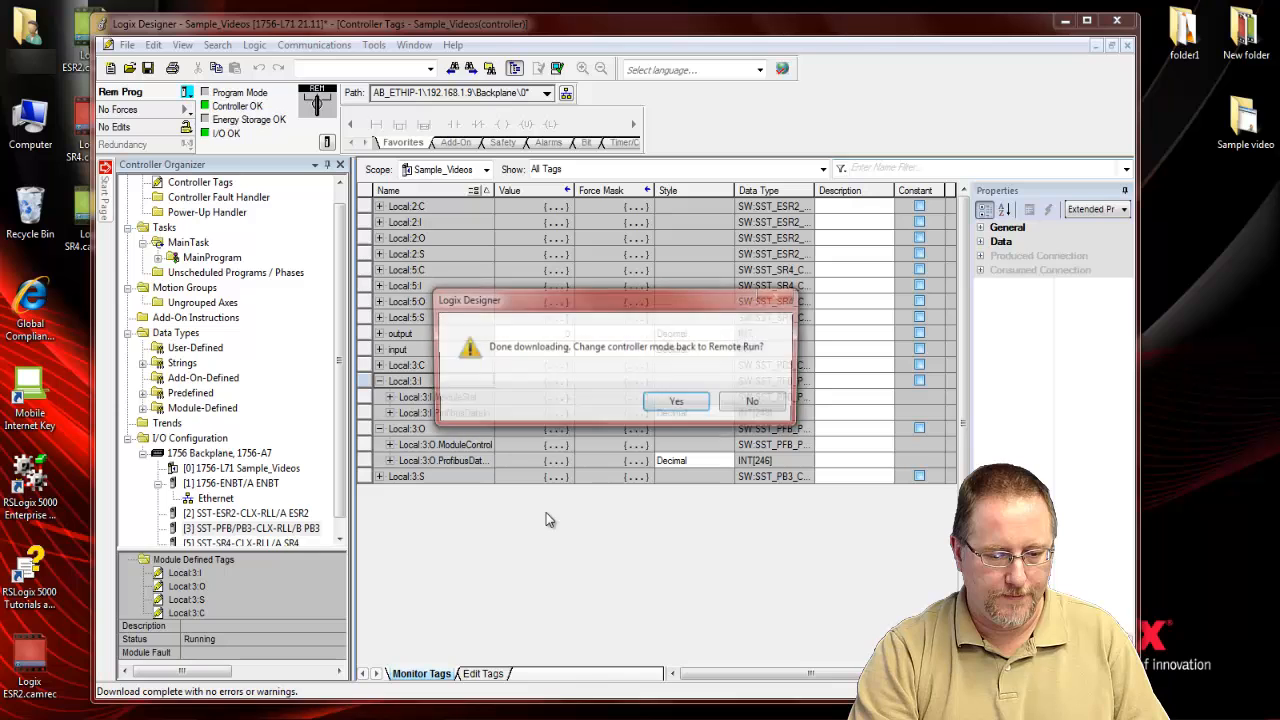
{"action": "left_click", "coordinate": [676, 401]}
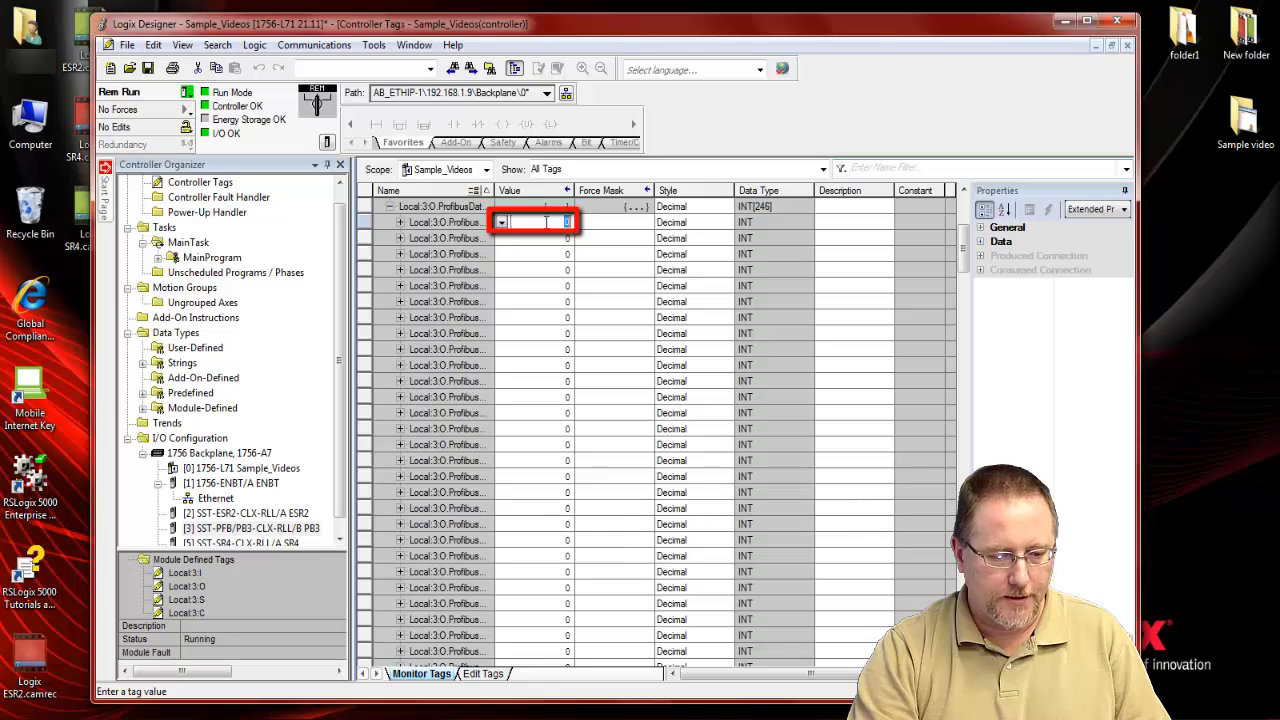
Step: Enter 3 in the first ProfibusDataOut element and expand Local:3:I.ProfibusDataIn
{"action": "type", "text": "3"}
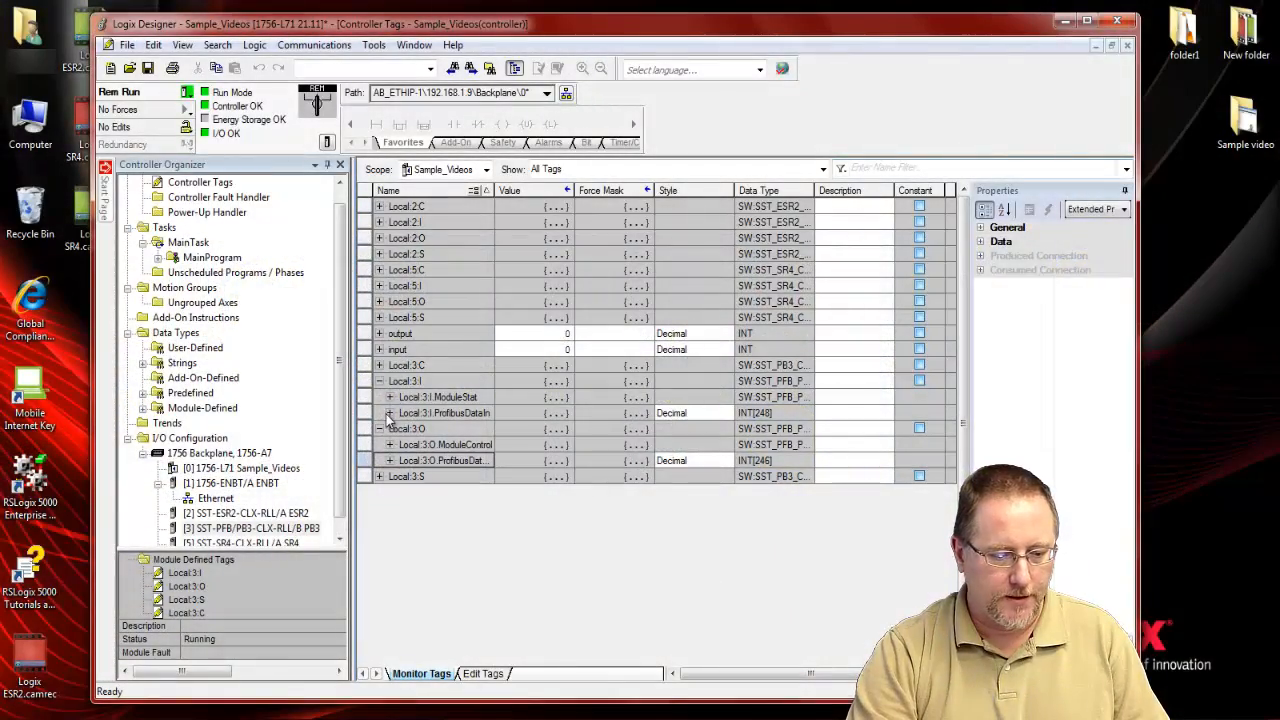
{"action": "left_click", "coordinate": [390, 413]}
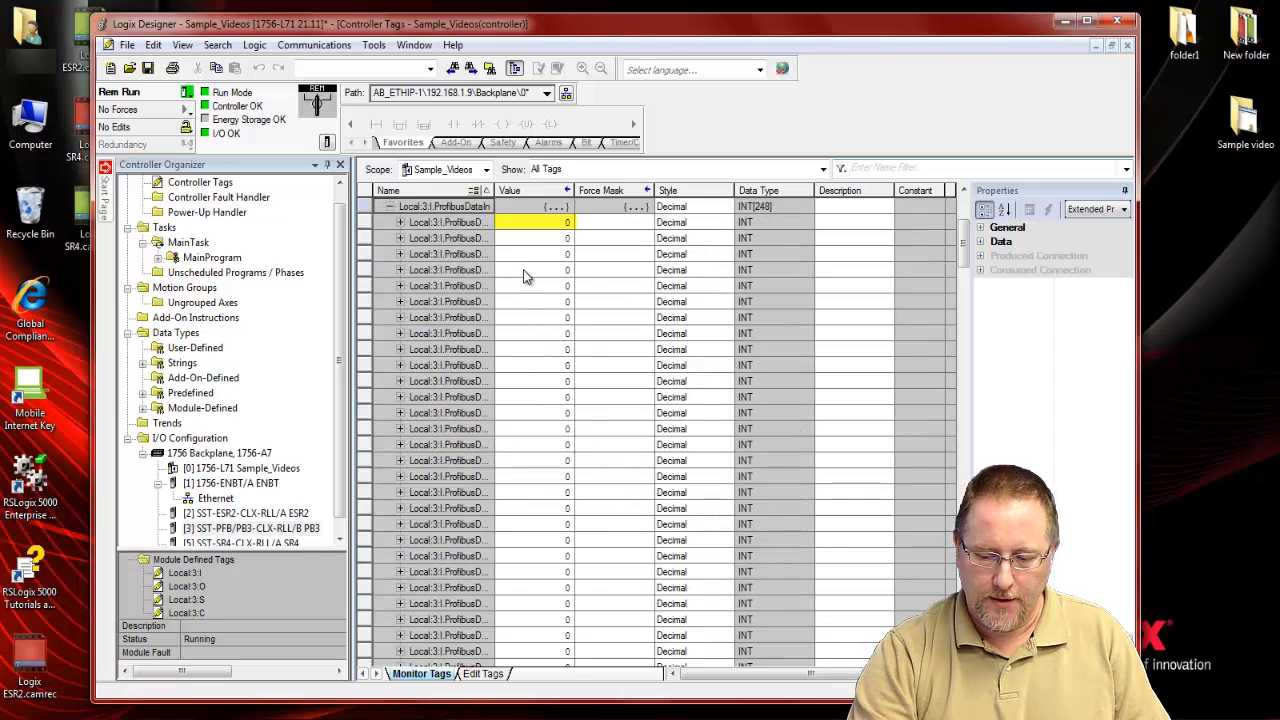